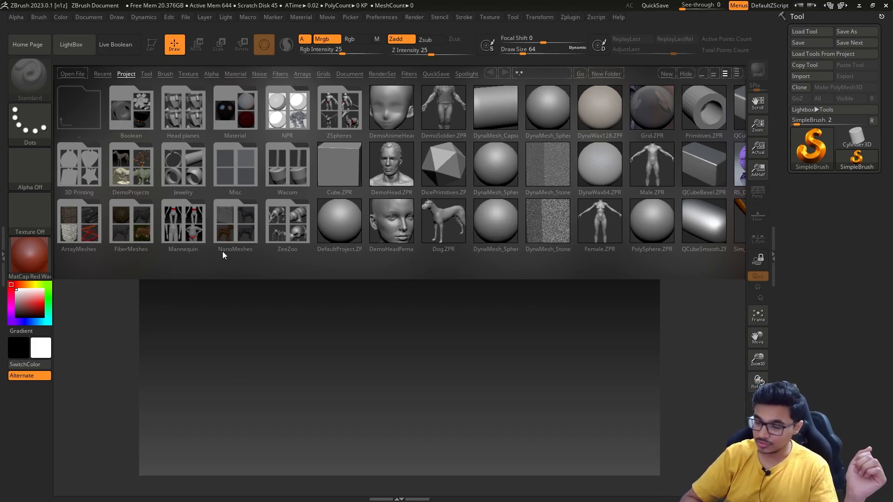
mouse_move(524, 177)
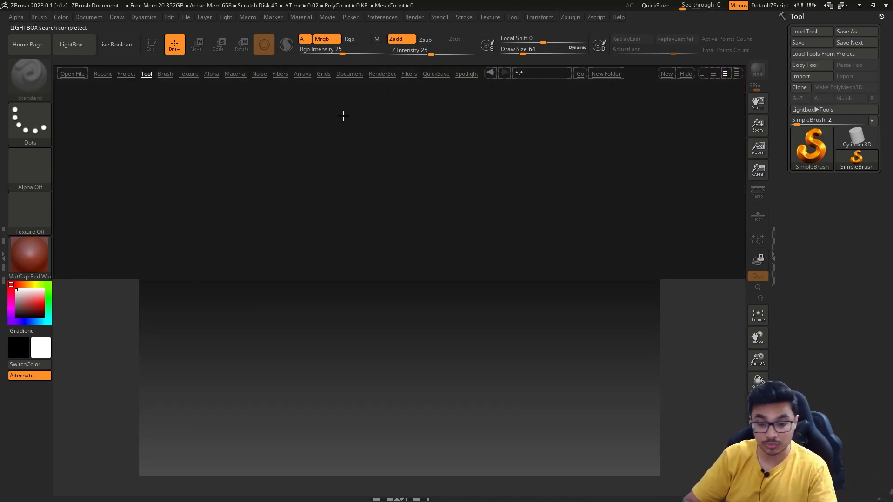
- Browse LightBox's tool and project lists, look in the ZSpheres folder, then load PolySphere.ZPR
left_click(146, 73)
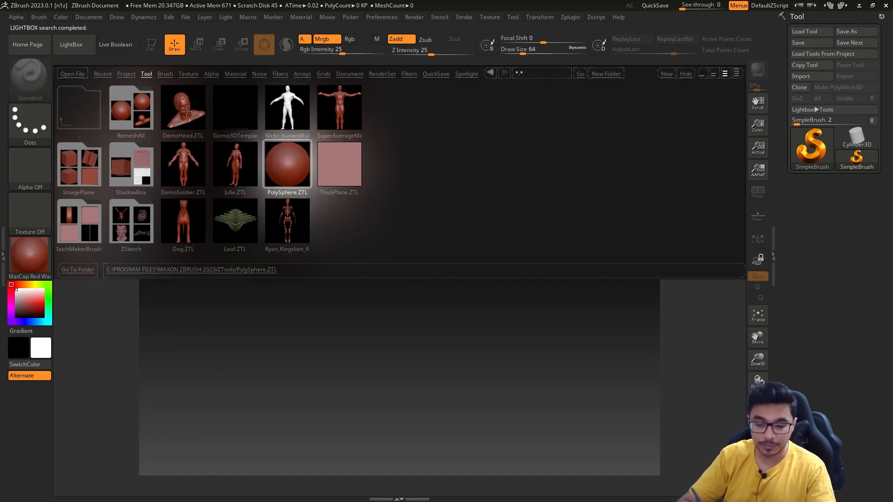
left_click(126, 73)
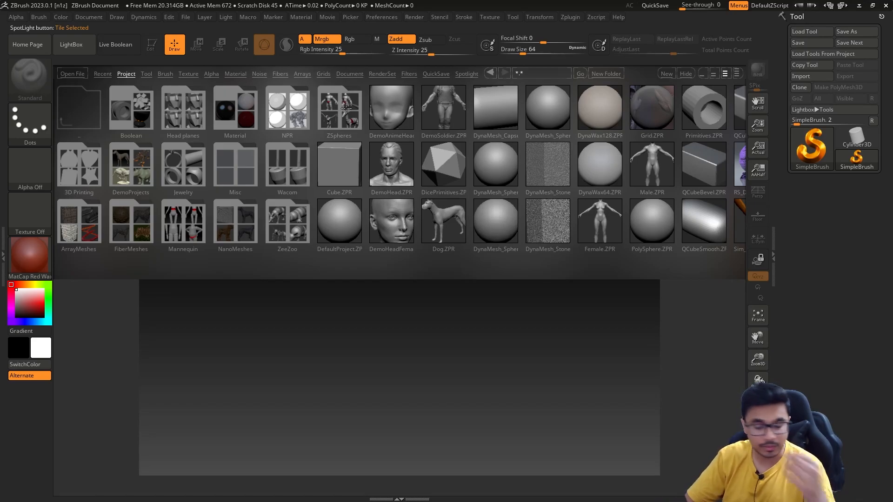
double_click(339, 107)
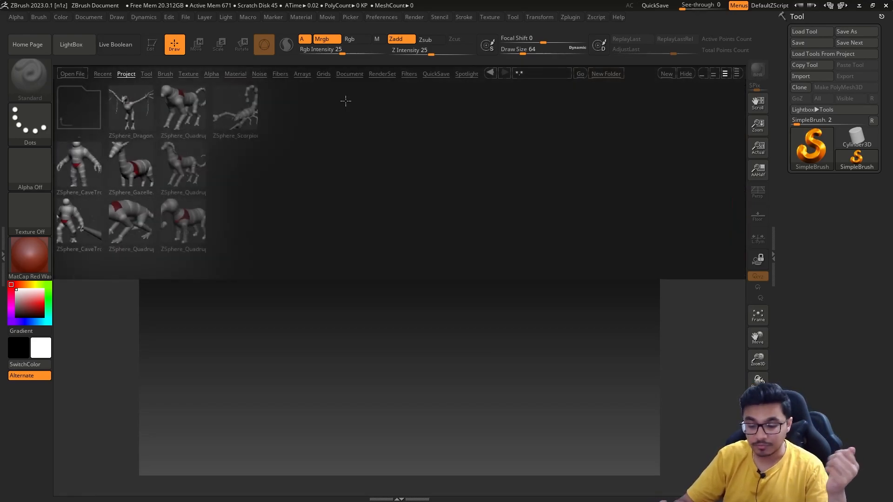
left_click(78, 107)
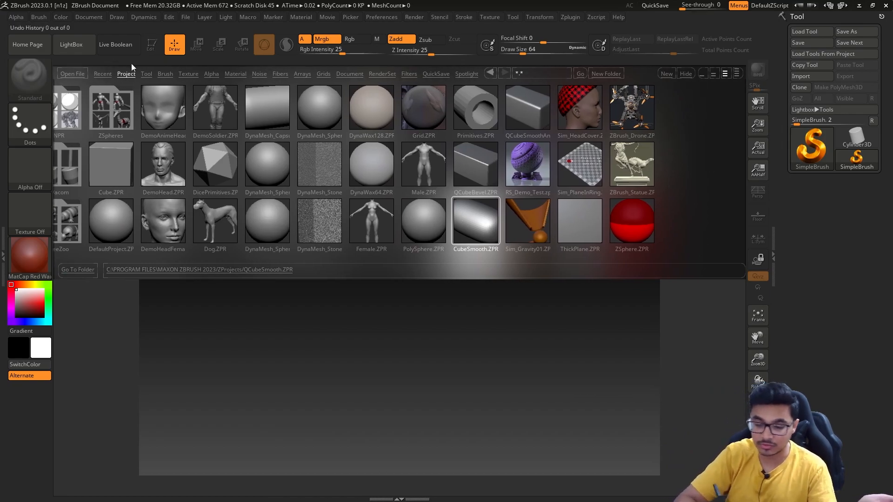
left_click(146, 74)
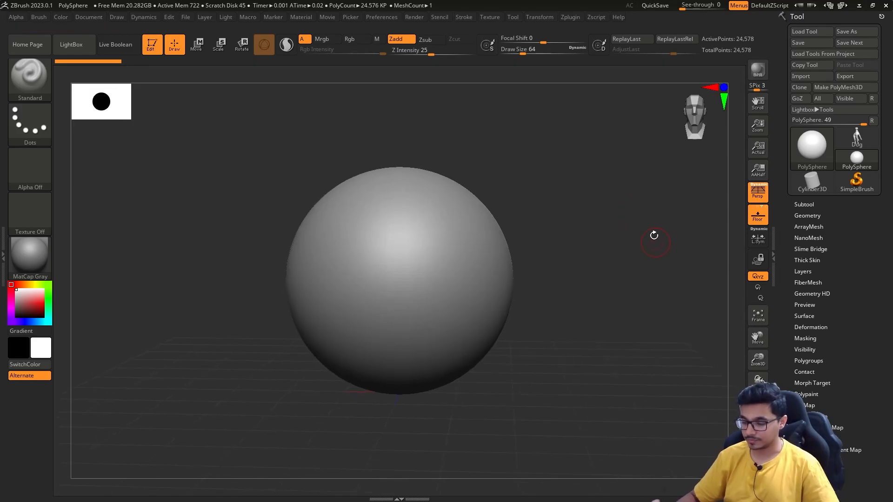
mouse_move(646, 281)
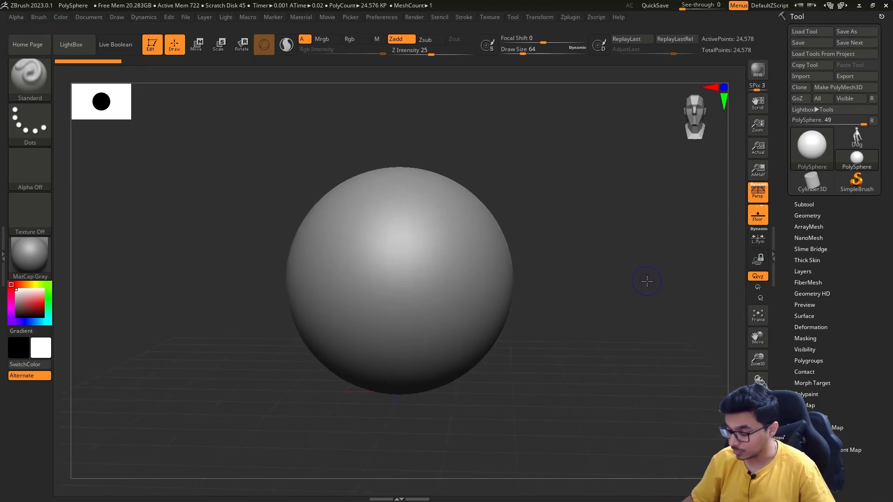
mouse_move(609, 248)
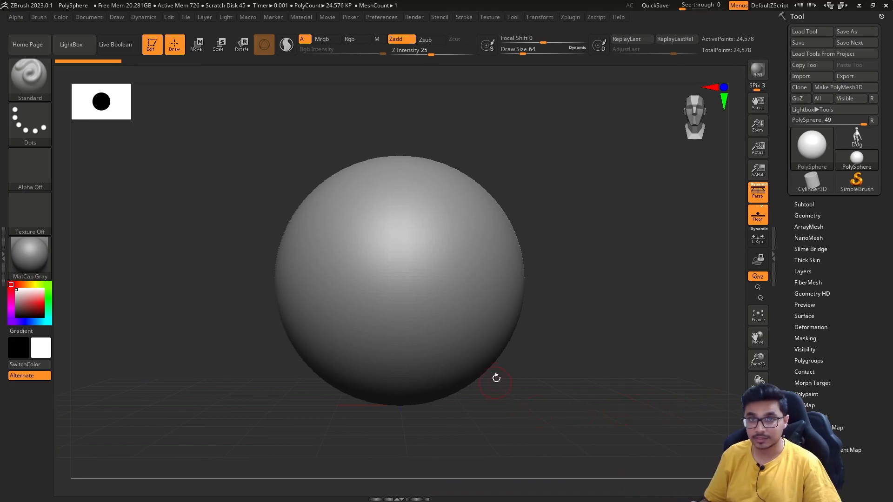
mouse_move(758, 214)
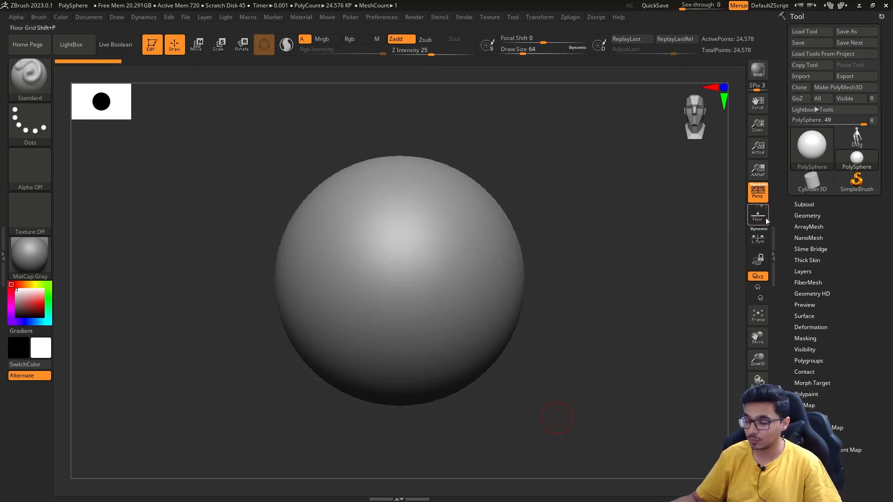
mouse_move(758, 218)
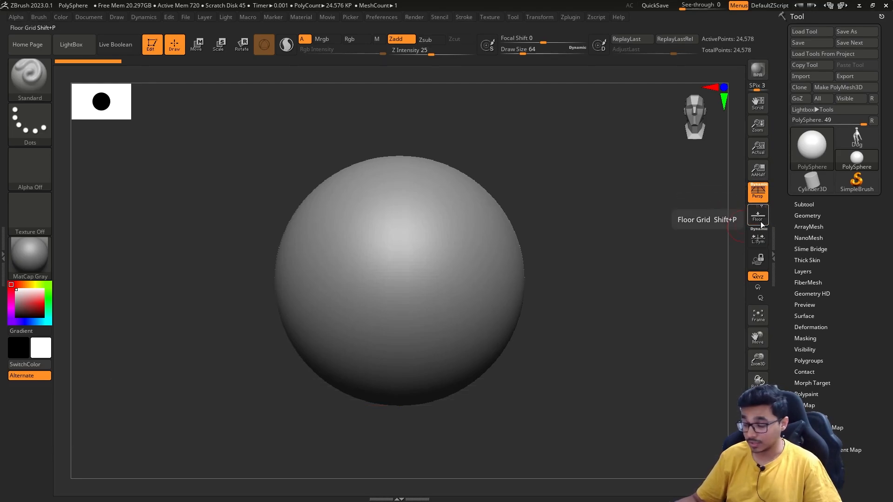
- Swap the active tool to Cylinder3D, then to Cube3D from the Tool palette
left_click(811, 148)
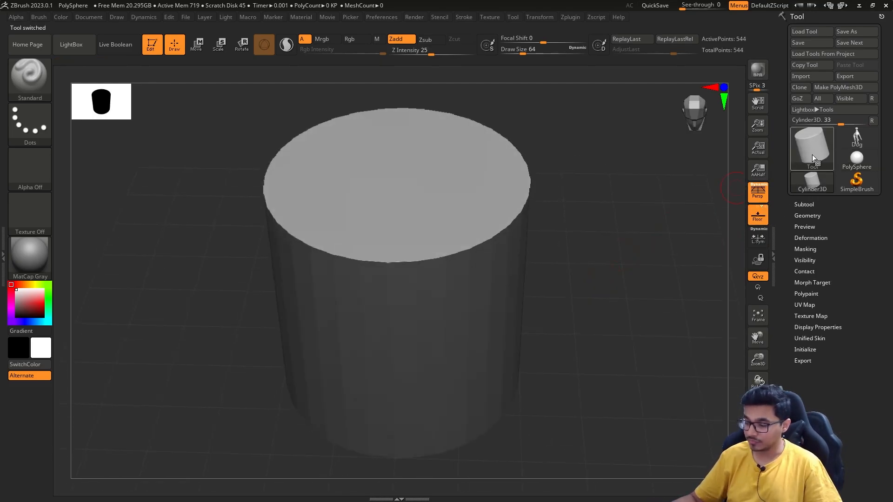
left_click(812, 148)
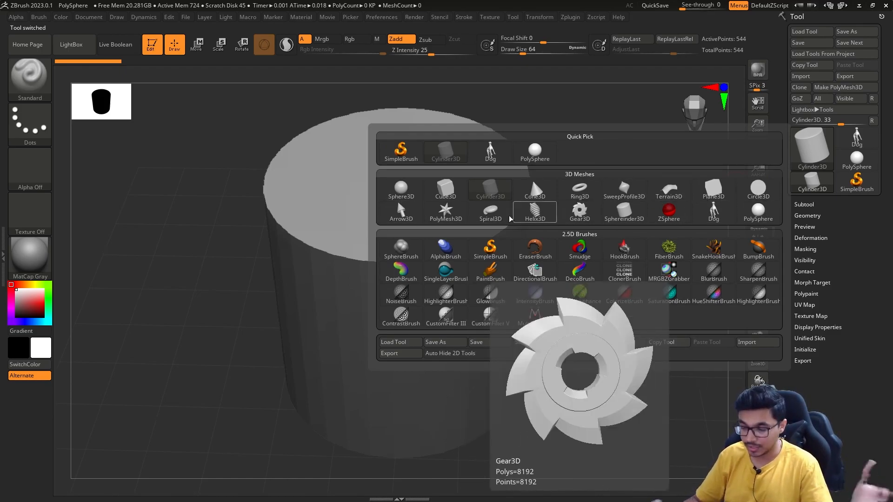
left_click(446, 188)
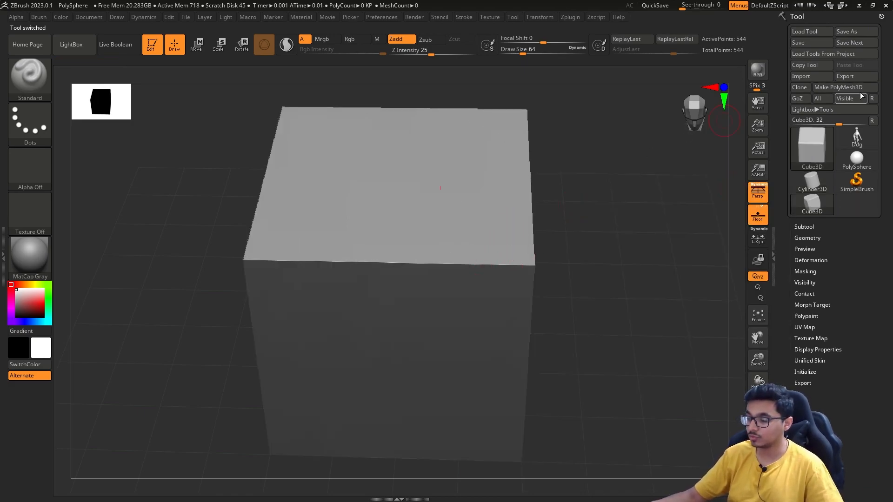
mouse_move(846, 87)
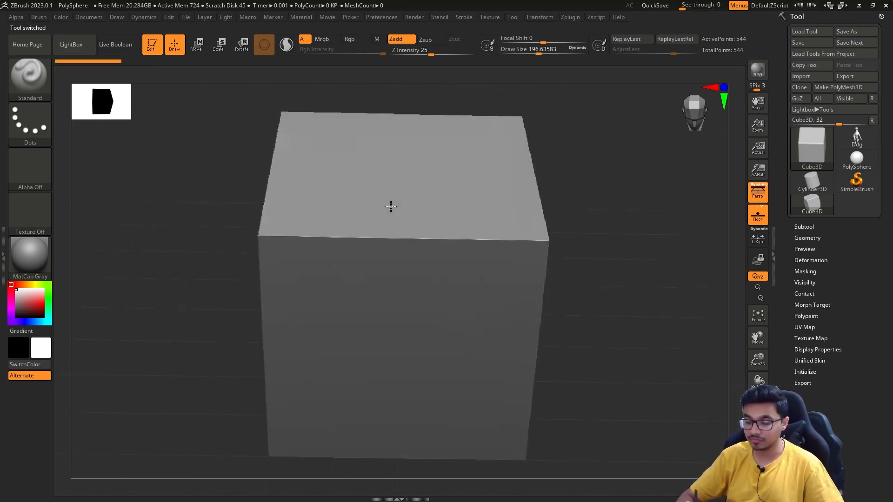
left_click_drag(390, 207, 540, 151)
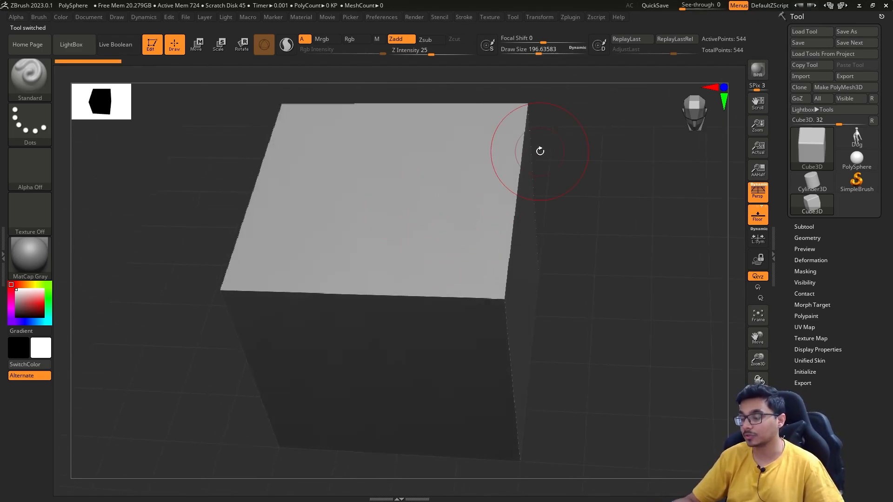
- Convert the cube with Make PolyMesh3D and hide the floor grid
left_click(838, 88)
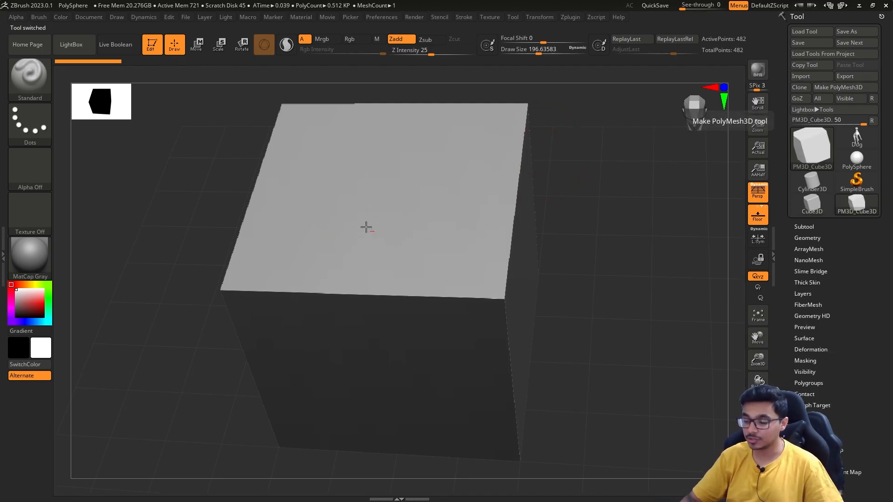
left_click_drag(368, 228, 621, 287)
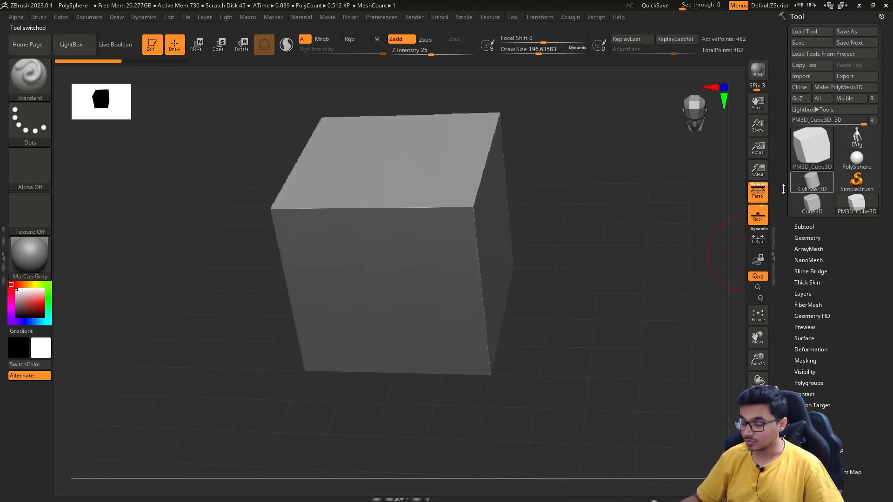
mouse_move(758, 215)
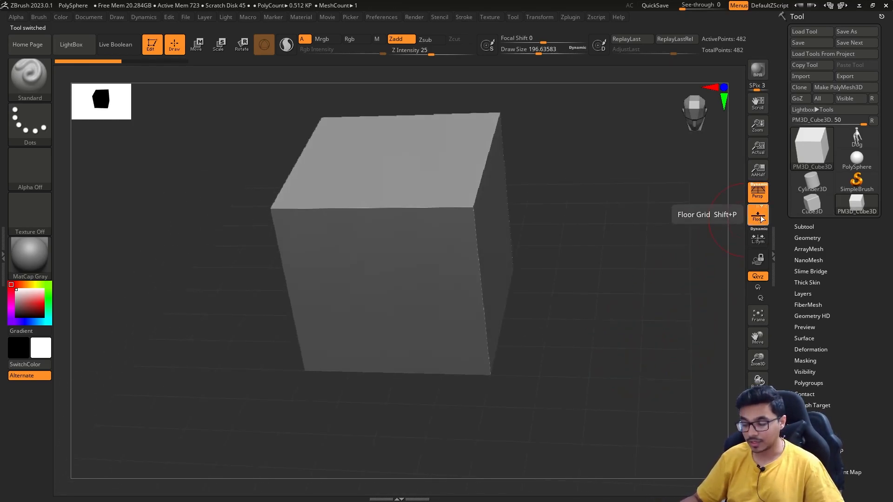
left_click(757, 215)
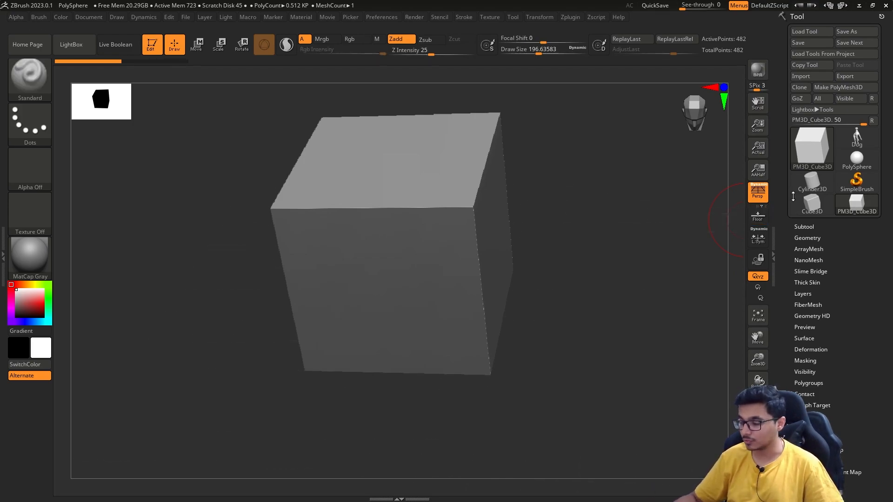
mouse_move(758, 191)
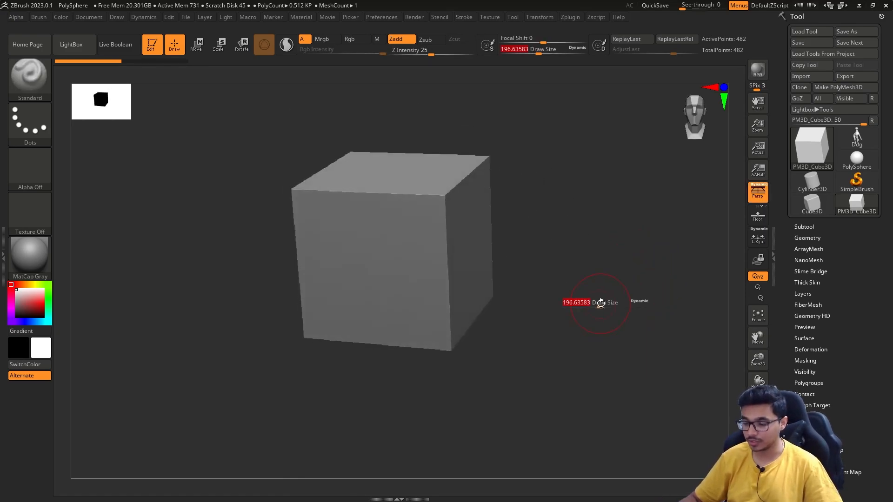
- Select PolySphere as the active tool, zoom to fit it, and toggle Rotate then back to Draw
left_click(811, 145)
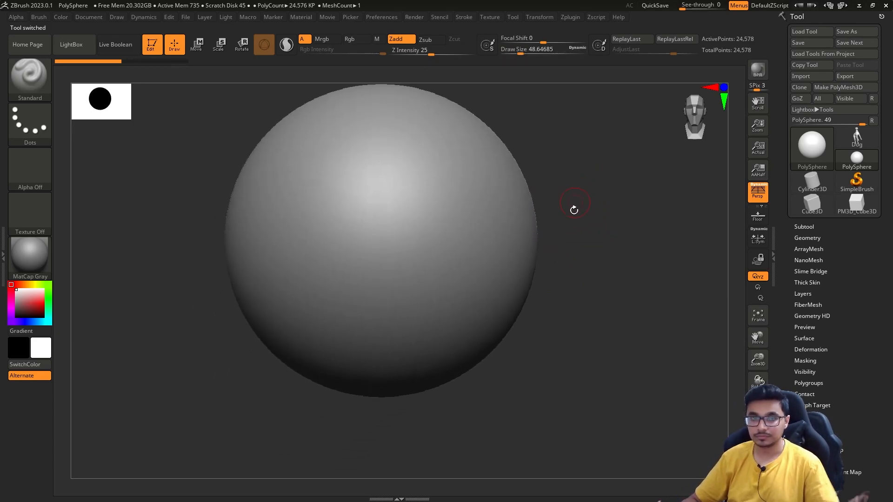
left_click_drag(574, 210, 611, 268)
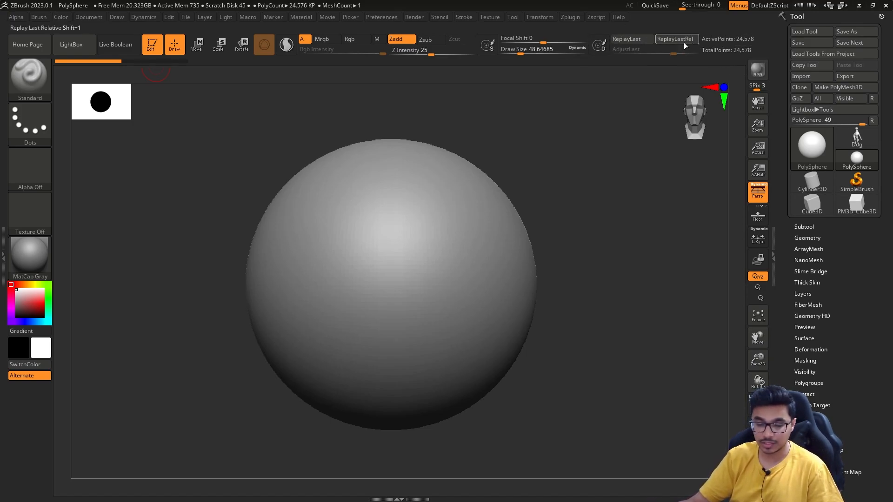
left_click(242, 44)
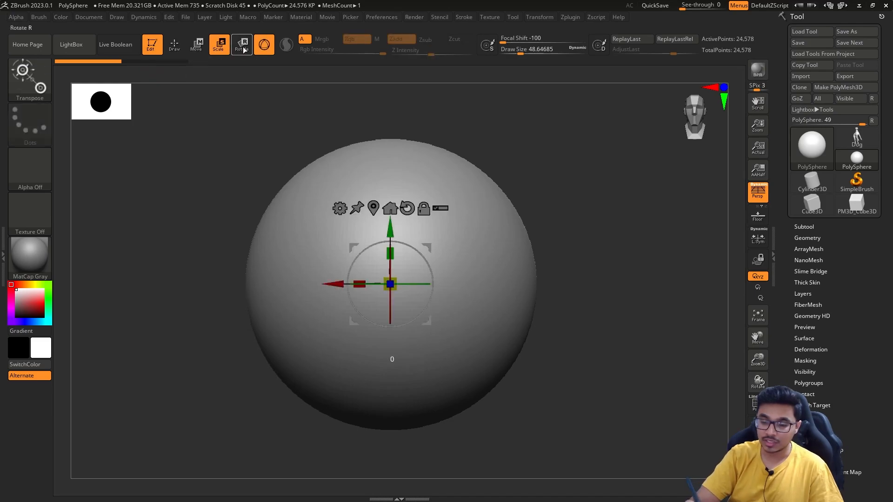
left_click(174, 45)
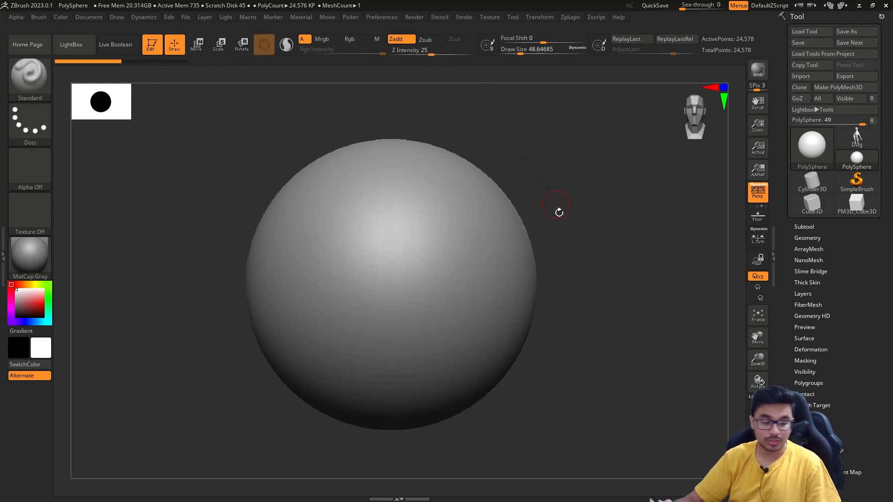
left_click(196, 44)
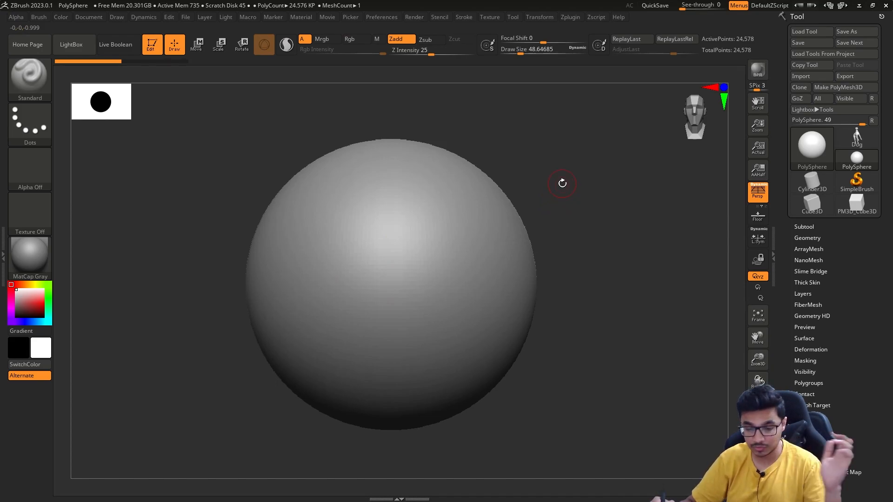
mouse_move(131, 407)
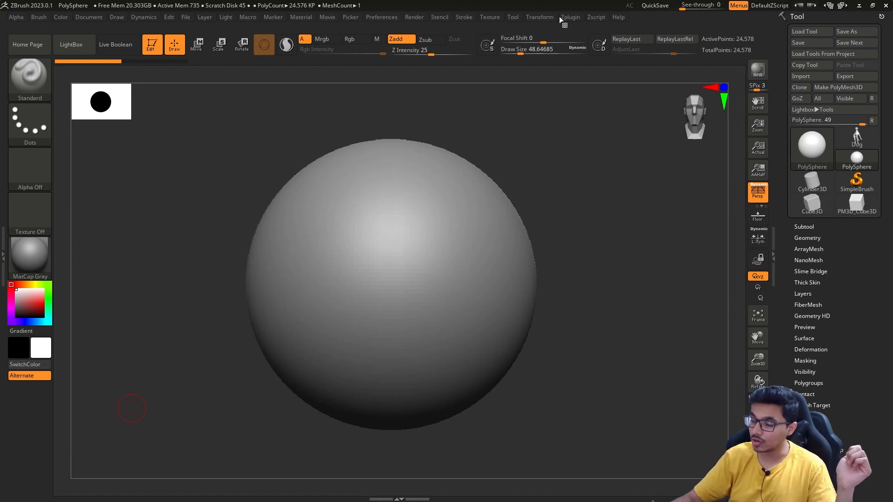
- Show the ZPlugin palette docked beside the canvas and expand the starter primitive thumbnails
left_click(569, 16)
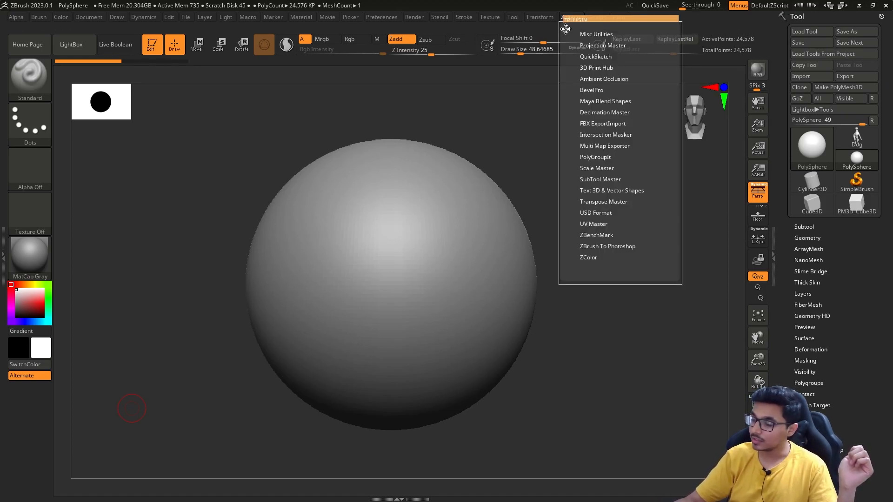
left_click(570, 17)
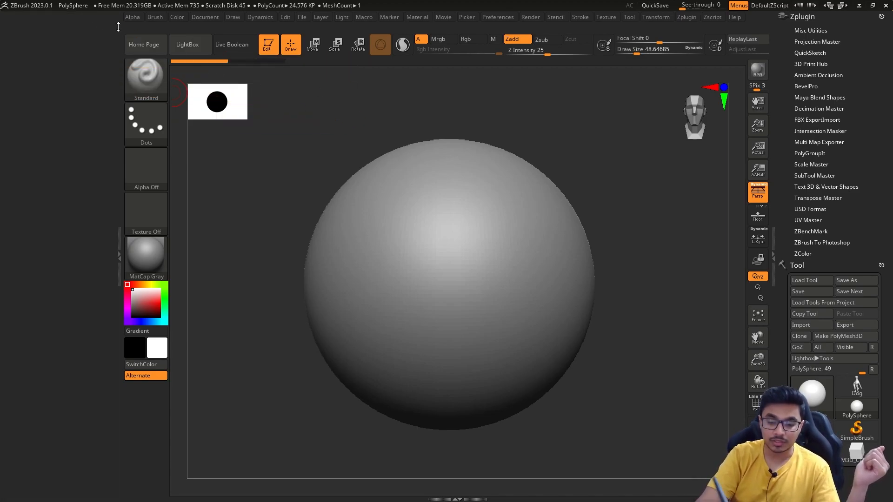
left_click(154, 16)
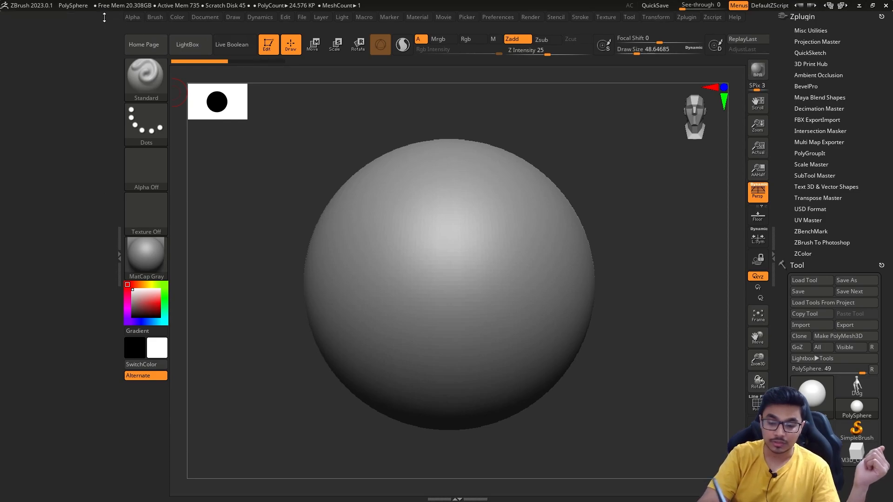
left_click(177, 16)
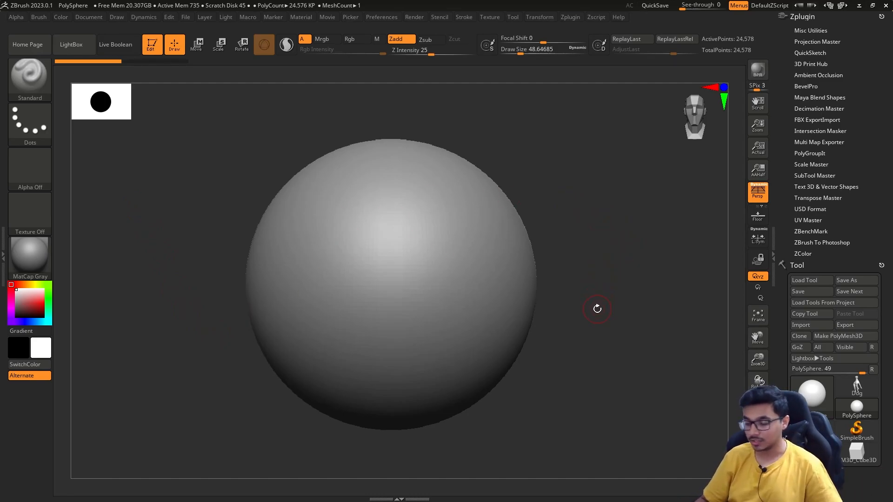
mouse_move(587, 216)
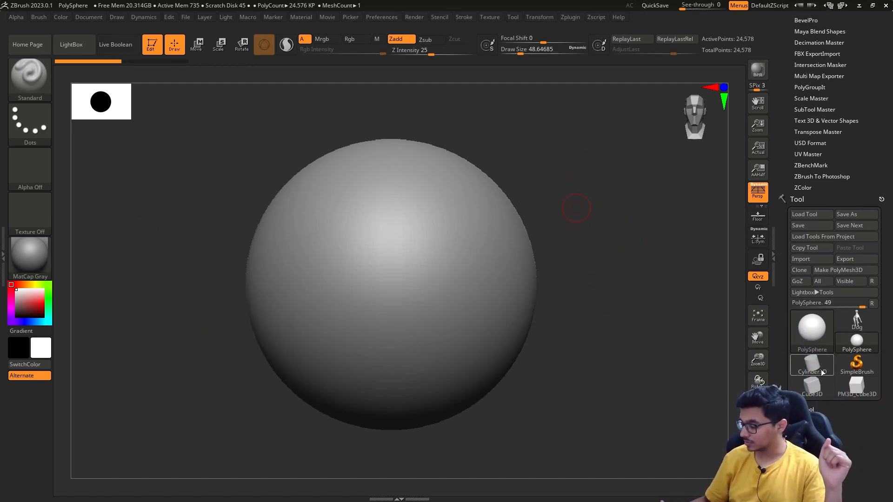
- Switch to Cube3D briefly, then load Gear3D into the canvas
left_click(812, 330)
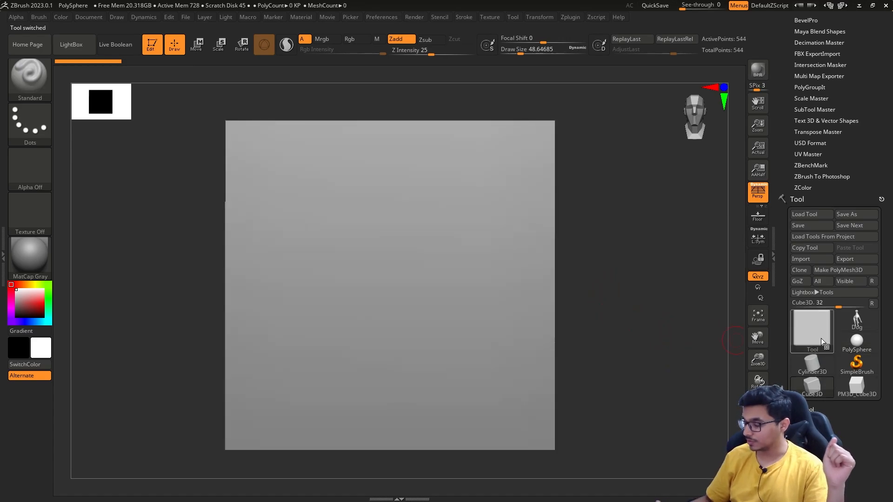
left_click(811, 330)
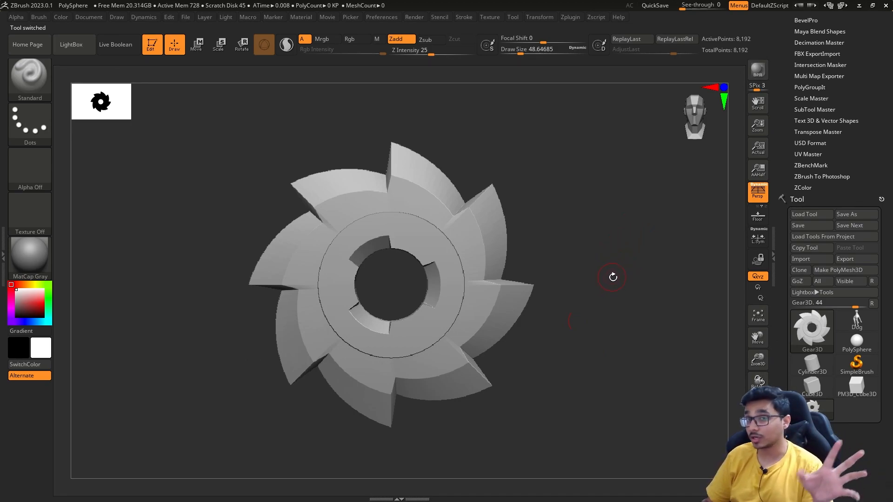
mouse_move(603, 176)
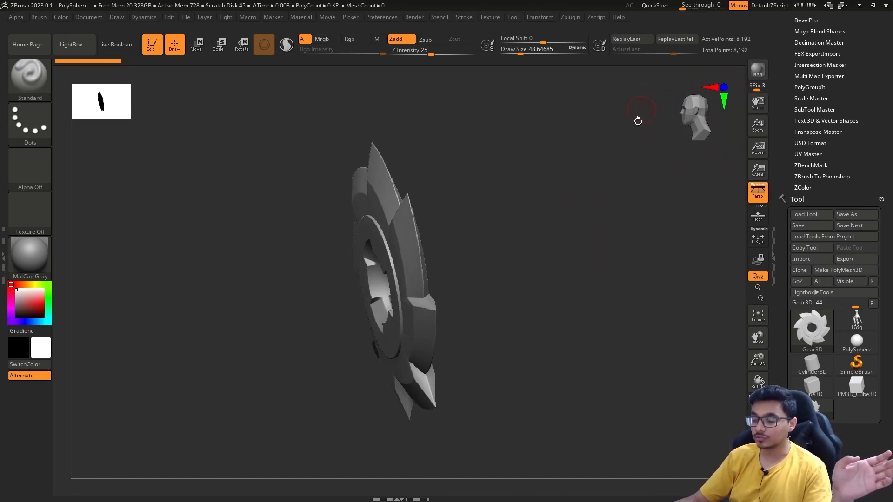
left_click_drag(639, 120, 575, 222)
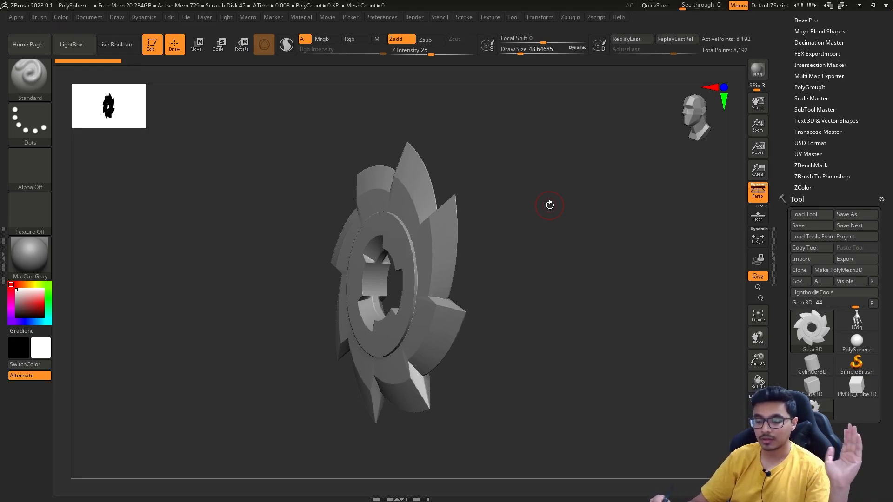
left_click_drag(550, 206, 484, 160)
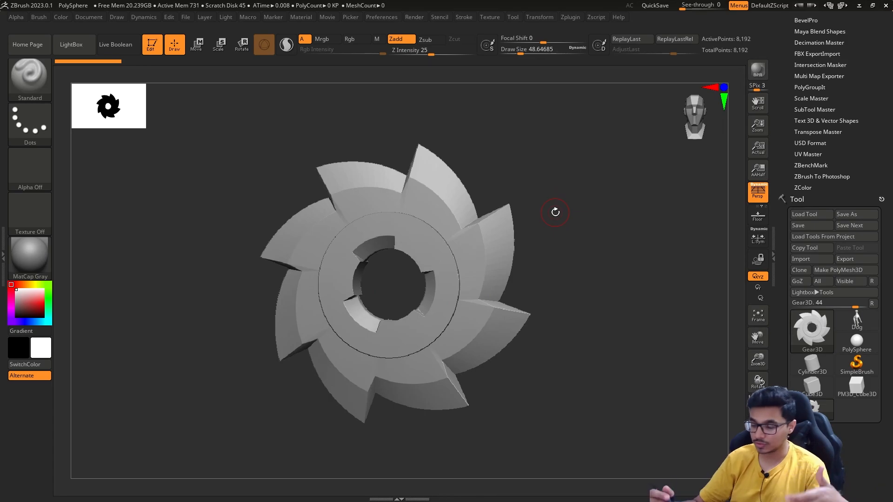
mouse_move(595, 197)
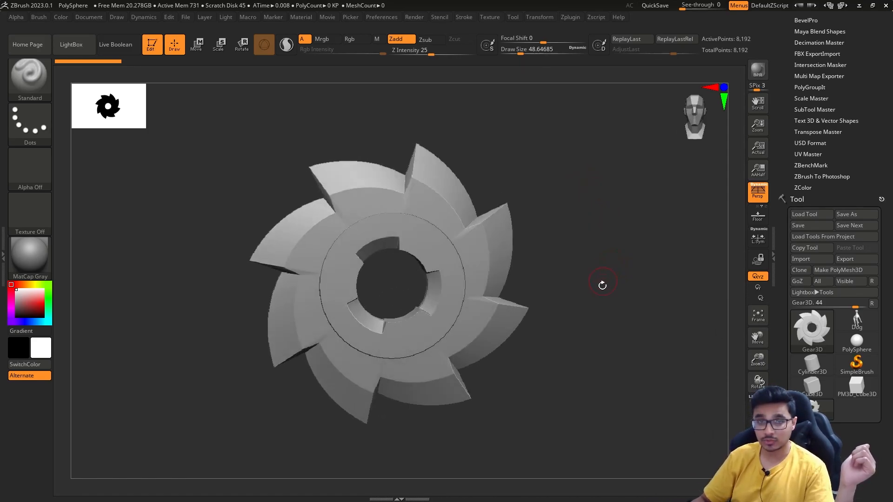
left_click_drag(602, 284, 562, 330)
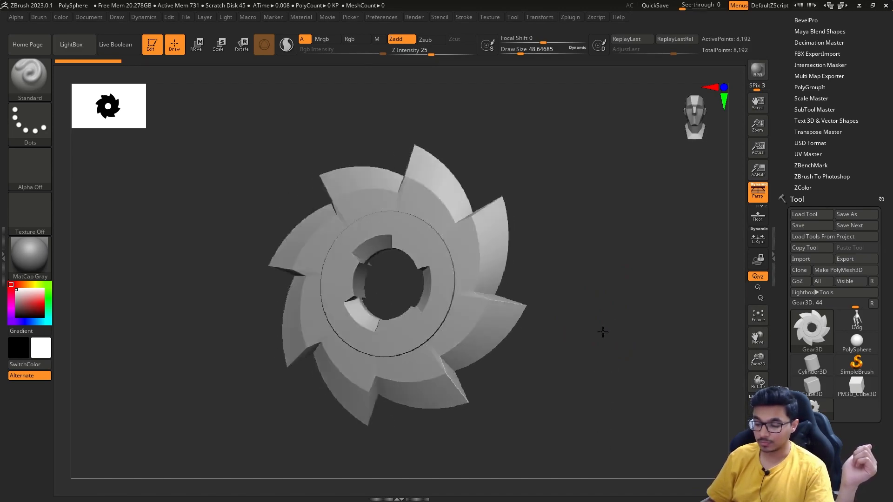
left_click_drag(603, 332, 631, 279)
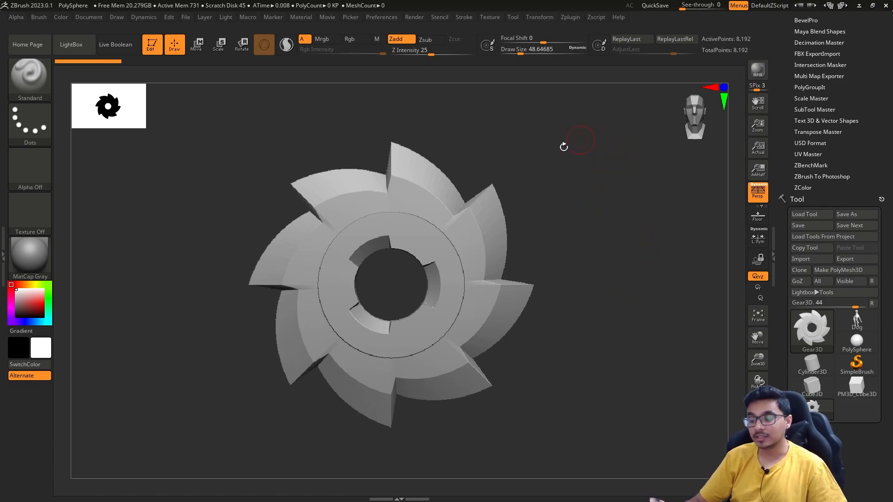
left_click_drag(564, 147, 577, 171)
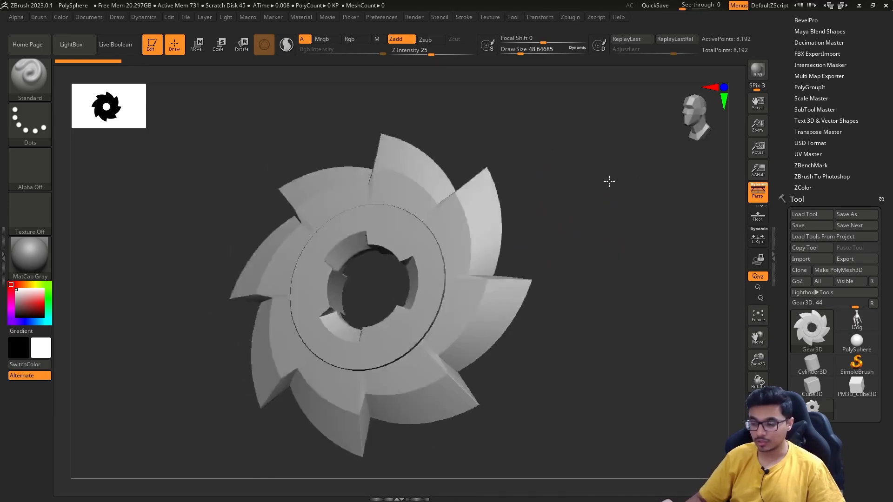
left_click_drag(610, 181, 553, 192)
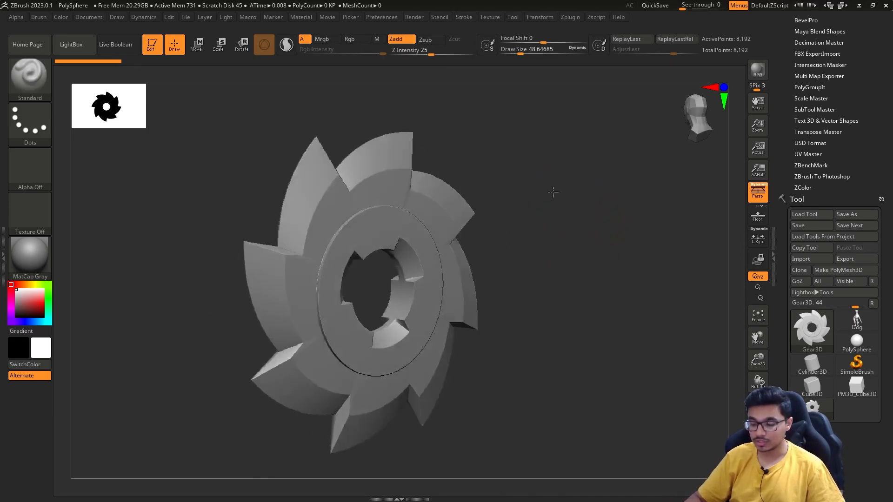
left_click_drag(553, 193, 590, 207)
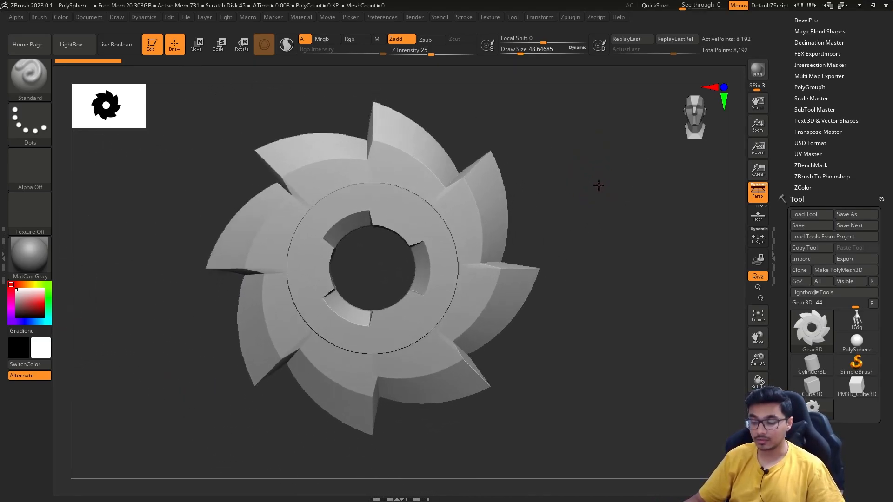
left_click_drag(598, 185, 592, 192)
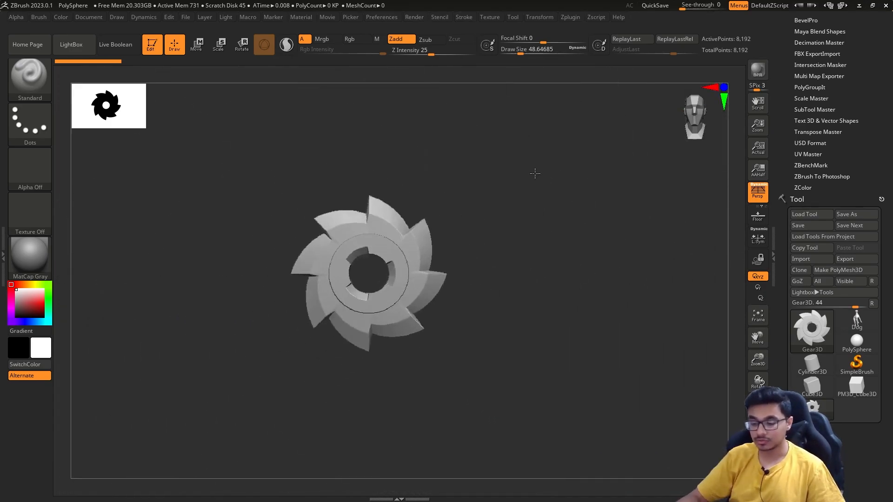
left_click_drag(534, 174, 567, 230)
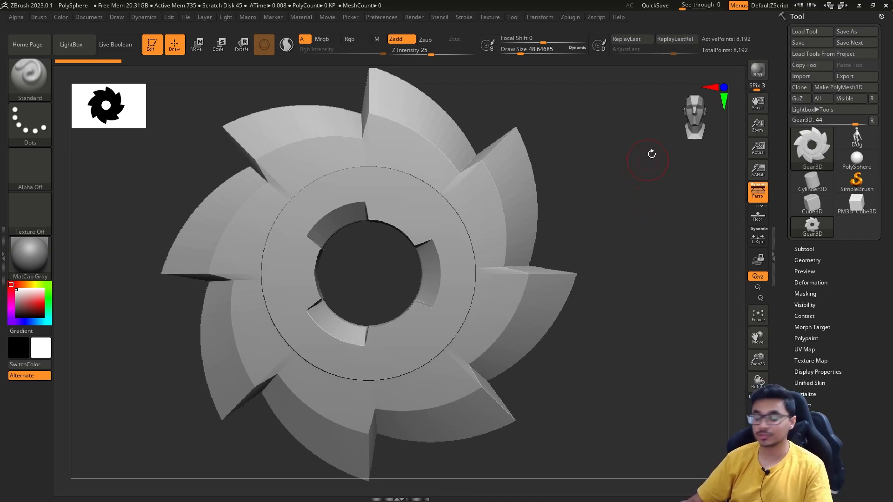
mouse_move(643, 180)
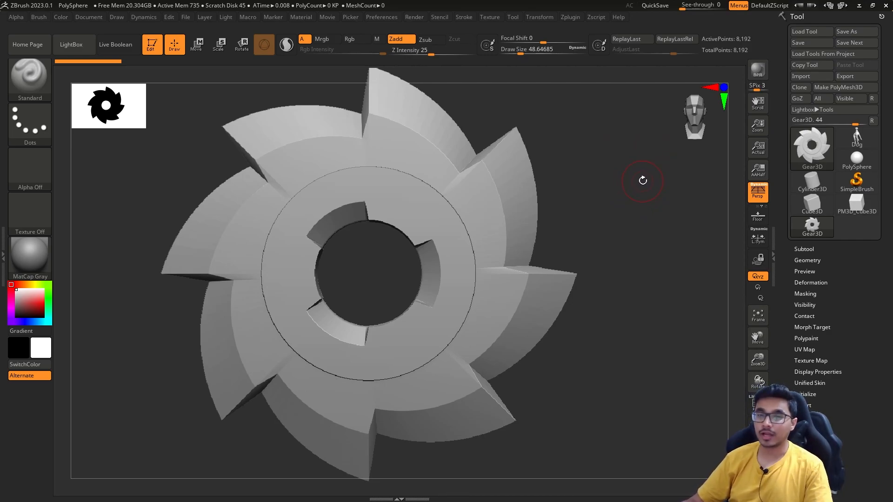
mouse_move(648, 186)
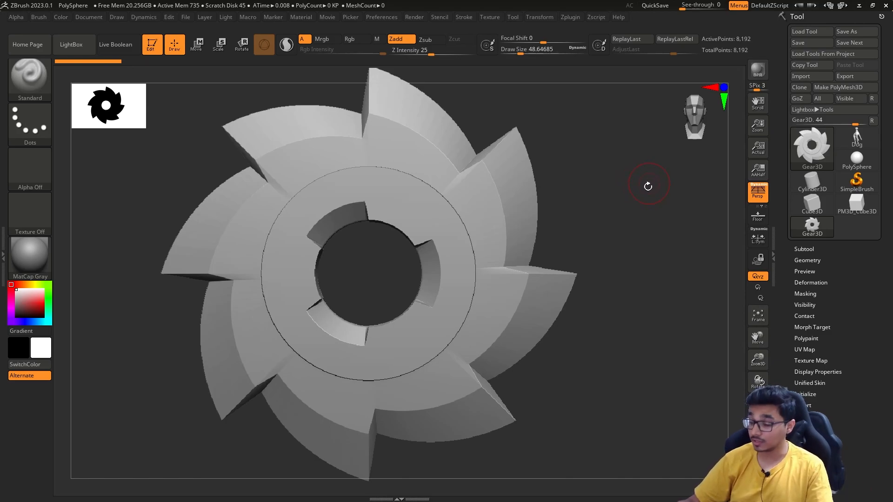
left_click_drag(648, 186, 592, 194)
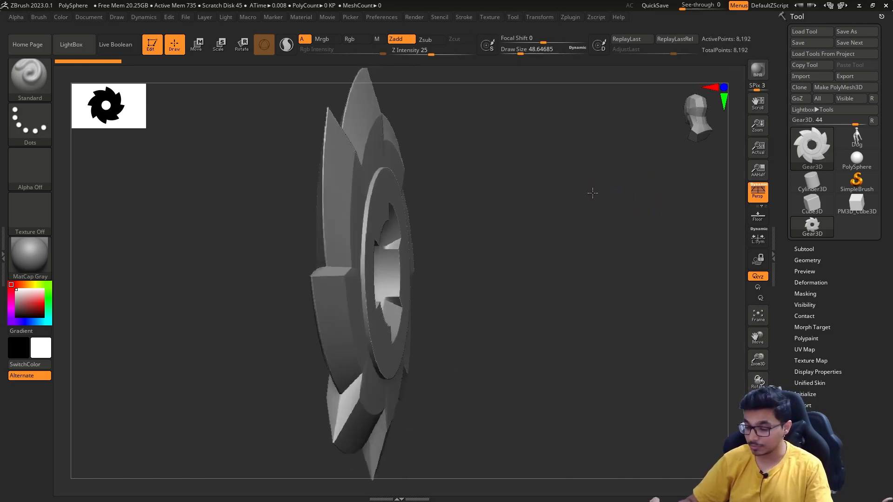
left_click_drag(593, 192, 635, 201)
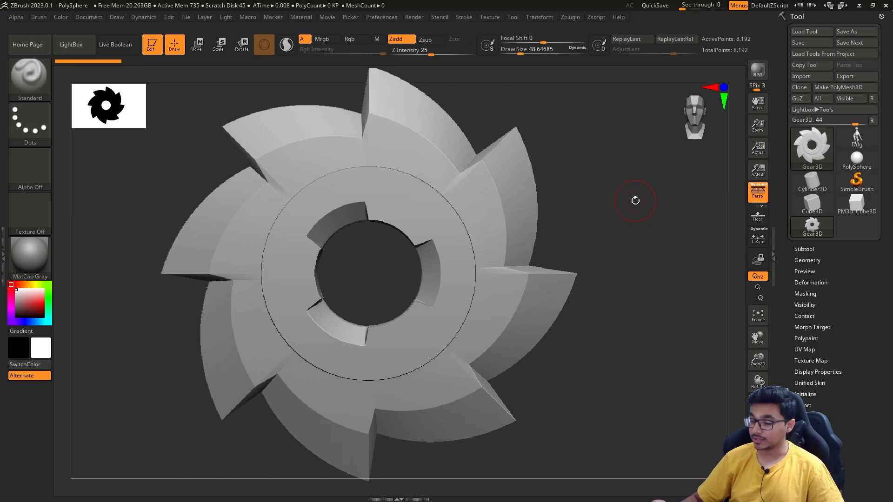
mouse_move(643, 291)
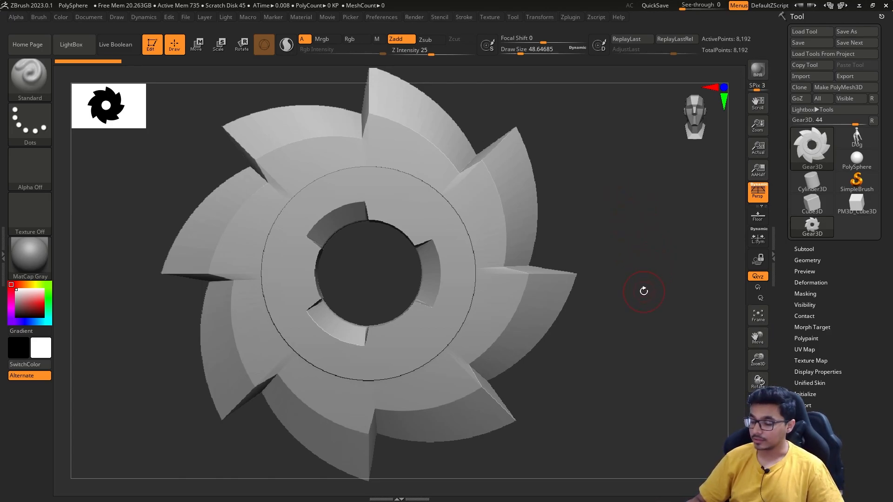
left_click_drag(644, 292, 620, 288)
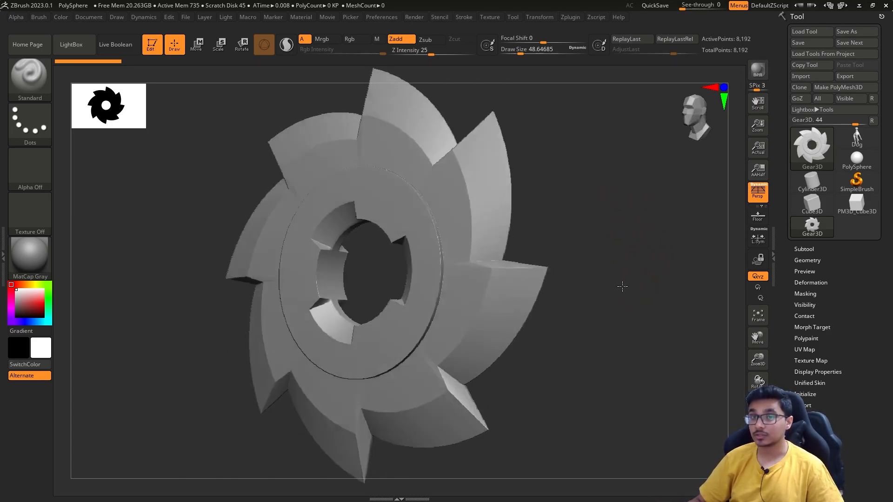
left_click_drag(621, 287, 539, 344)
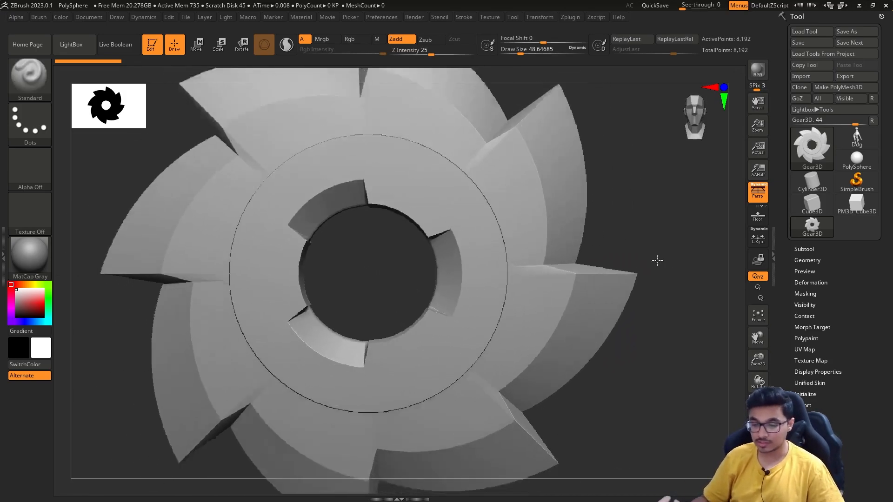
left_click_drag(657, 261, 630, 268)
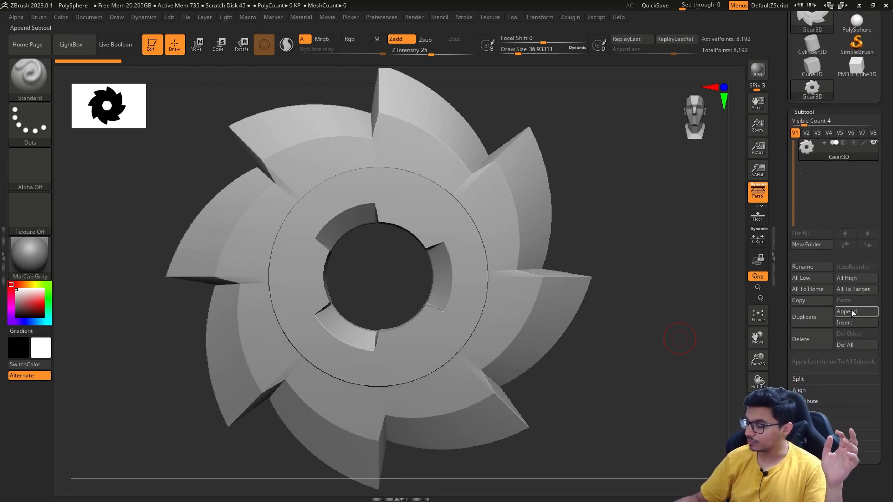
- Append Cylinder3D as a second subtool beside the gear via Tool > Subtool > Append
left_click(849, 311)
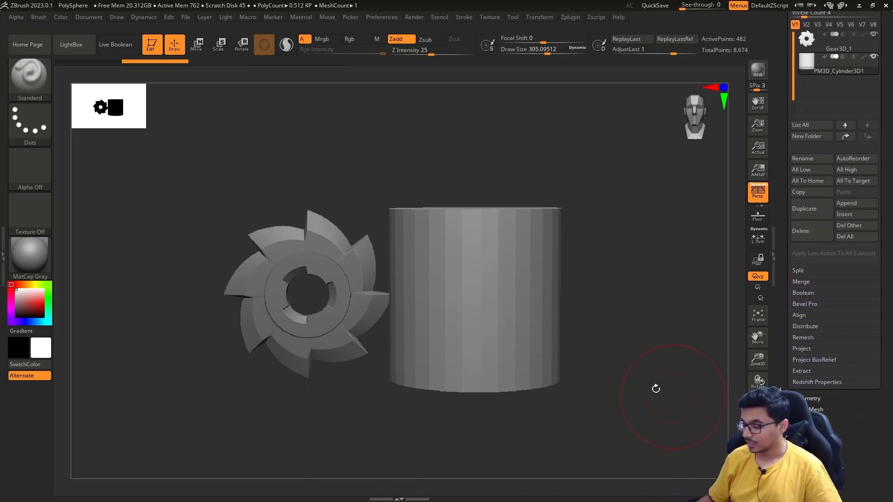
left_click(218, 45)
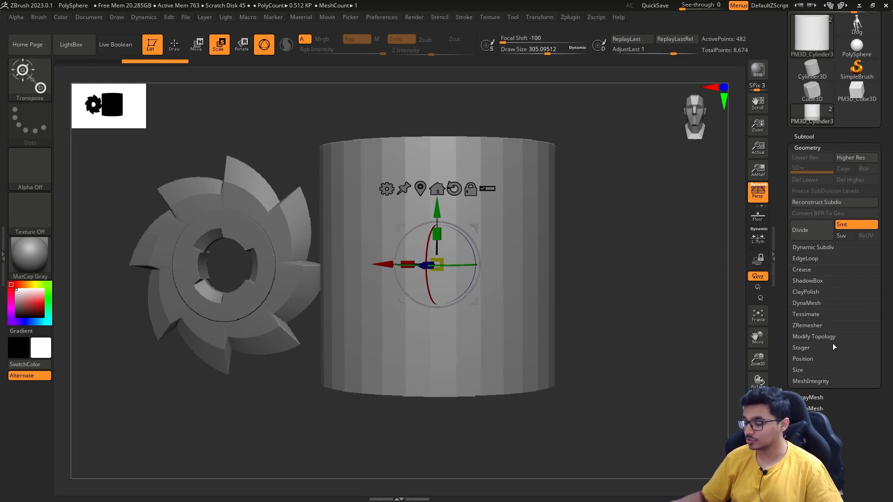
- Scroll the Tool palette down through the expanded Geometry options
scroll("down", 3)
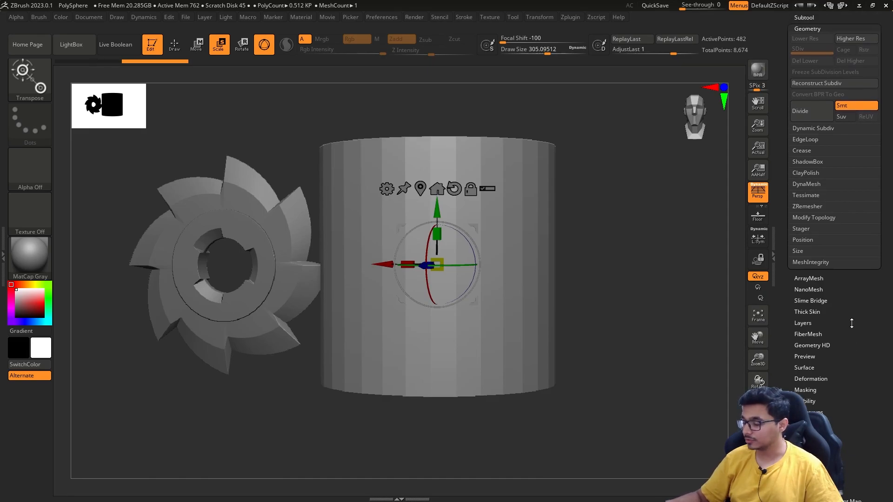
scroll("down", 3)
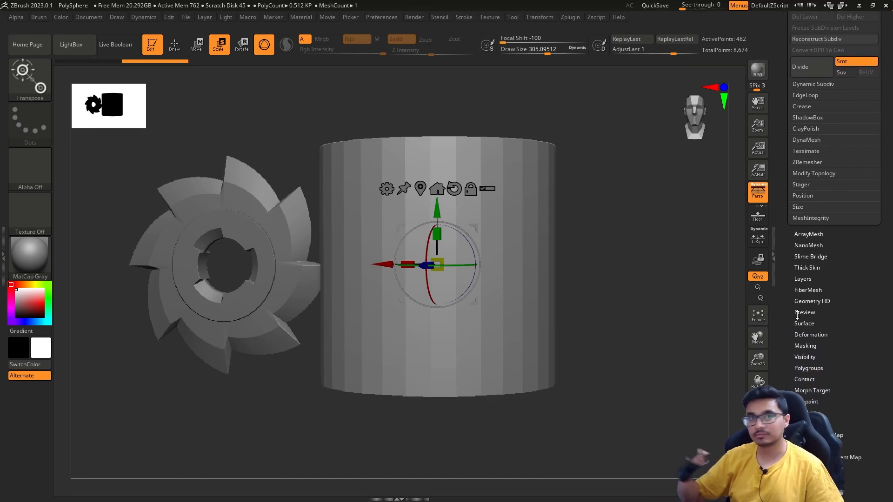